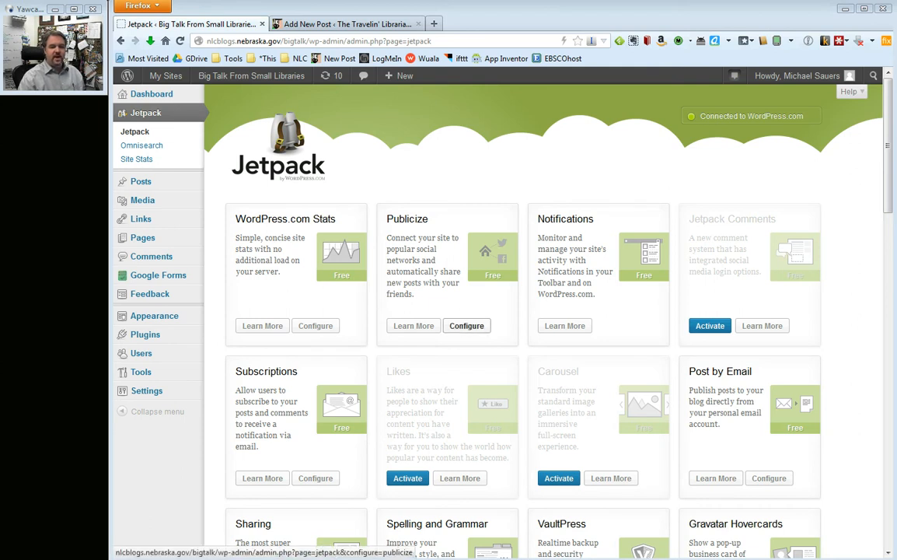
Step: Open Publicize's Configure settings from the Jetpack page
{"action": "left_click", "coordinate": [466, 325]}
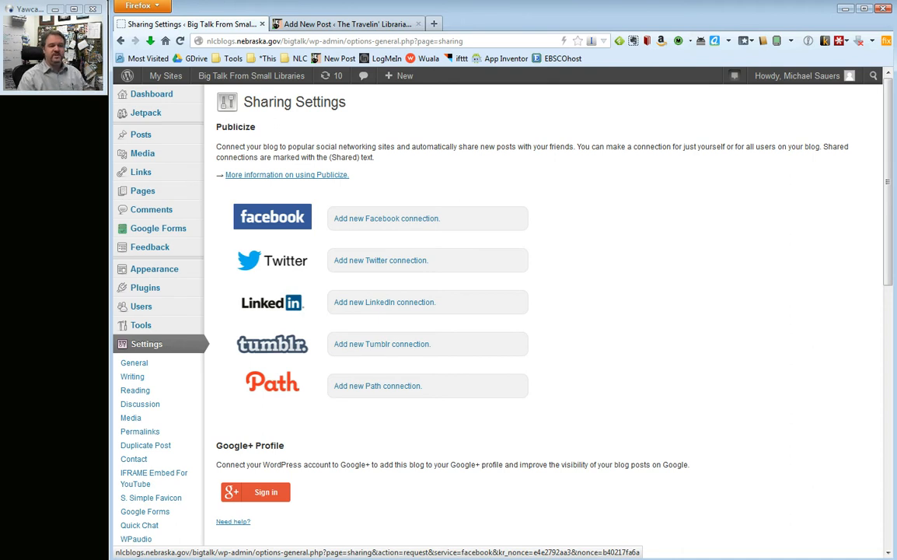
{"action": "mouse_move", "coordinate": [385, 219]}
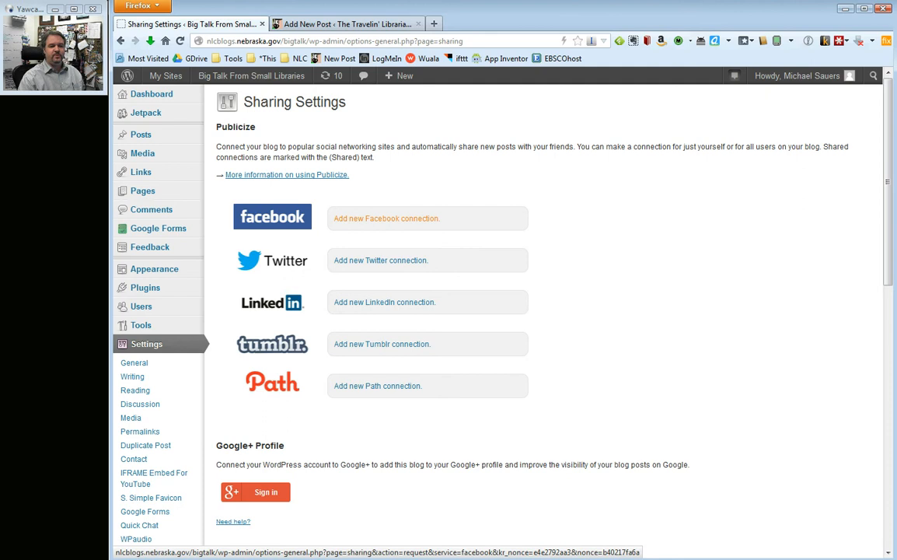
Step: Add a new Facebook connection and authorize the account
{"action": "left_click", "coordinate": [386, 218]}
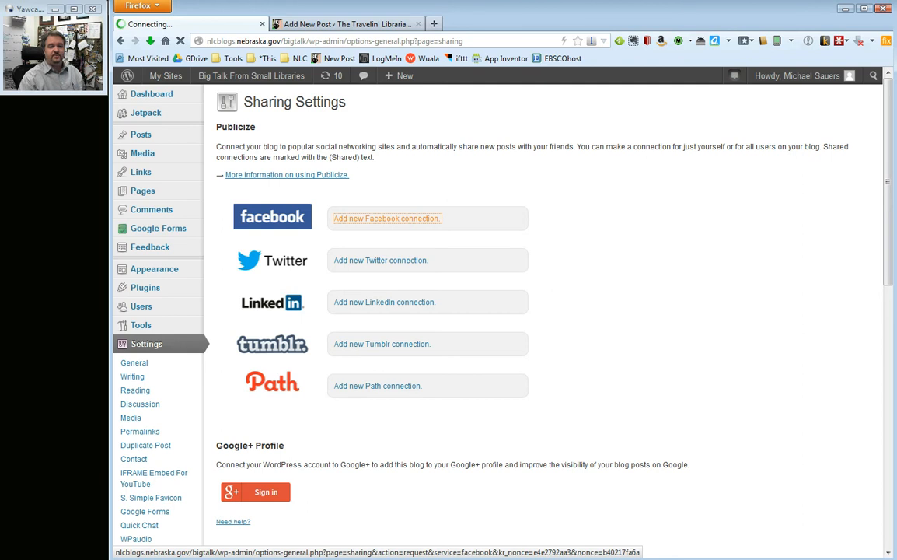
{"action": "left_click", "coordinate": [386, 217]}
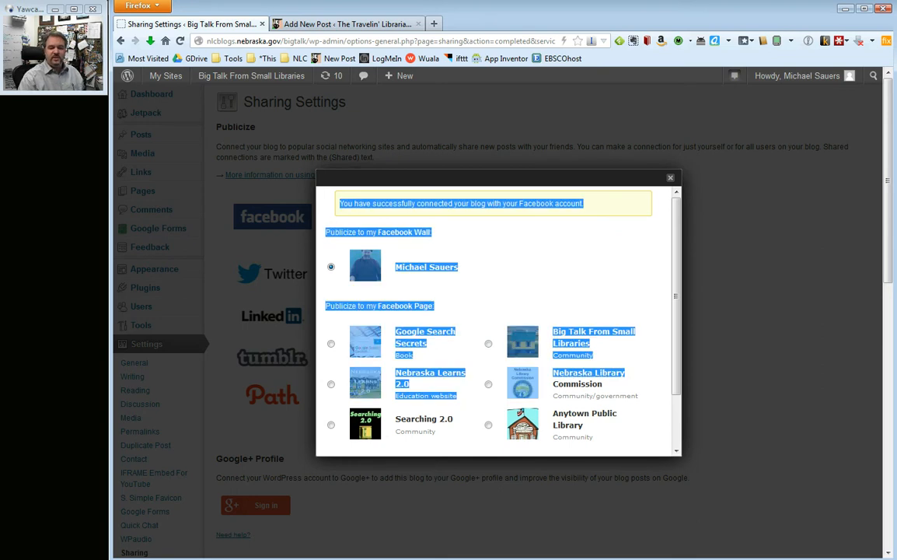
Step: Choose the Big Talk From Small Libraries Facebook page as the publicizing target
{"action": "scroll", "scroll_direction": "down", "scroll_amount": 3}
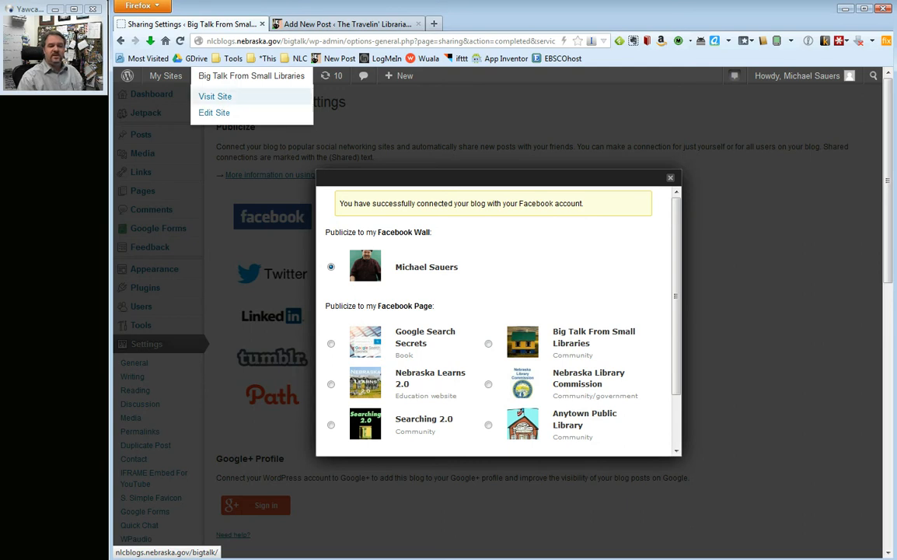
{"action": "left_click", "coordinate": [488, 344]}
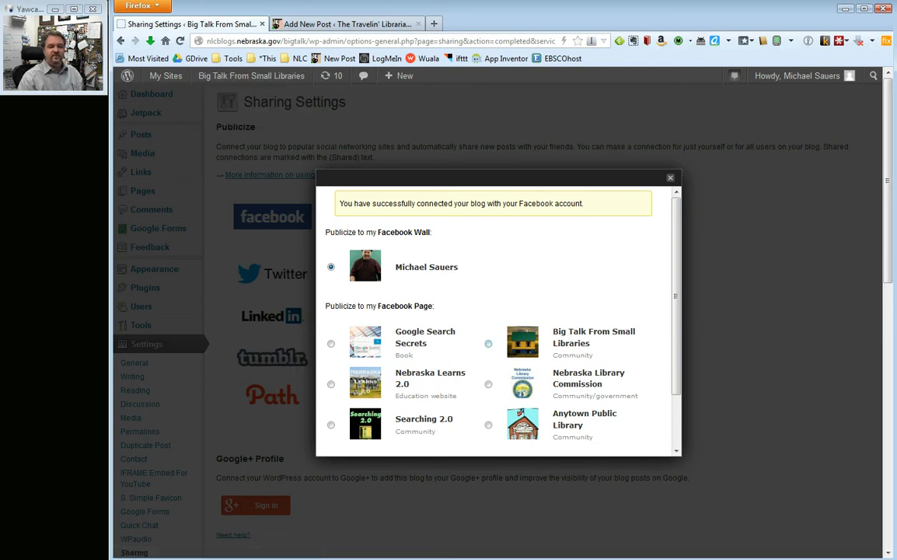
{"action": "left_click", "coordinate": [488, 344]}
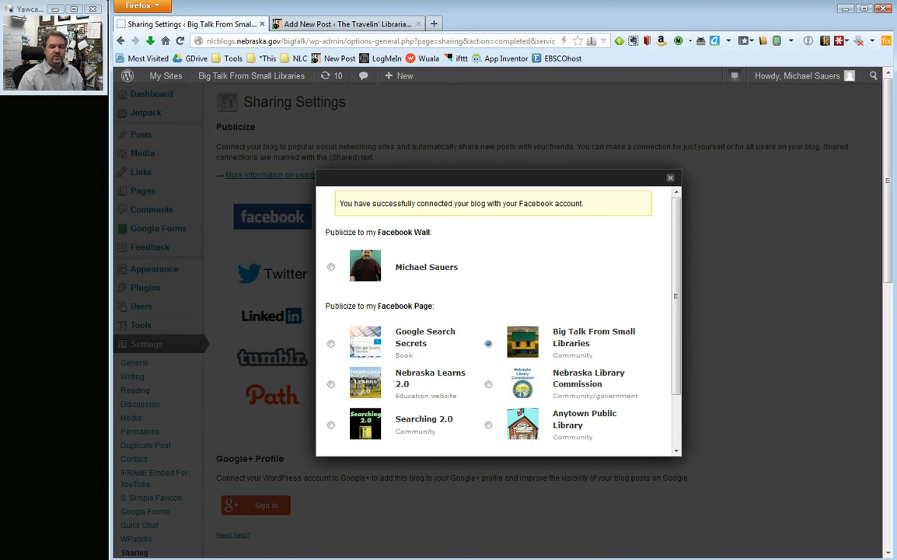
Step: Make the connection available to all blog users and confirm with OK
{"action": "scroll", "scroll_direction": "down", "scroll_amount": 3}
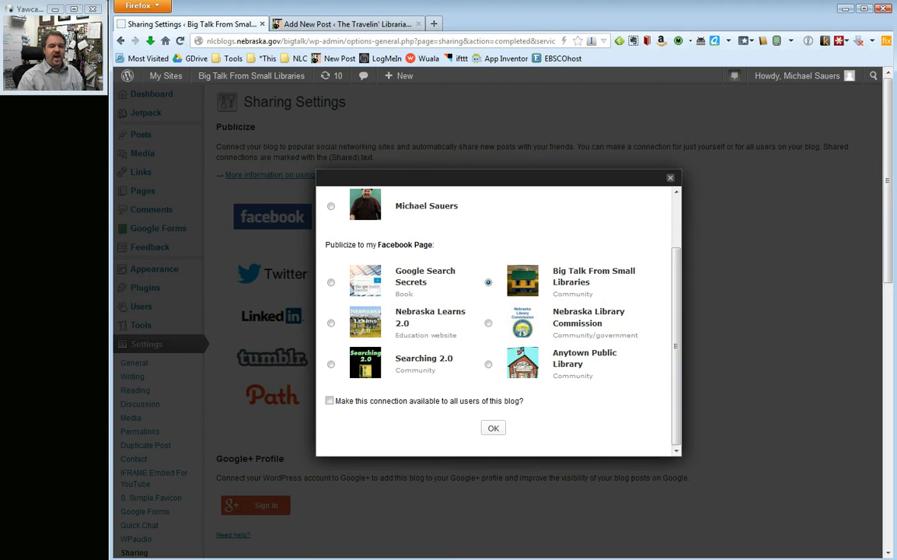
{"action": "left_click", "coordinate": [330, 401]}
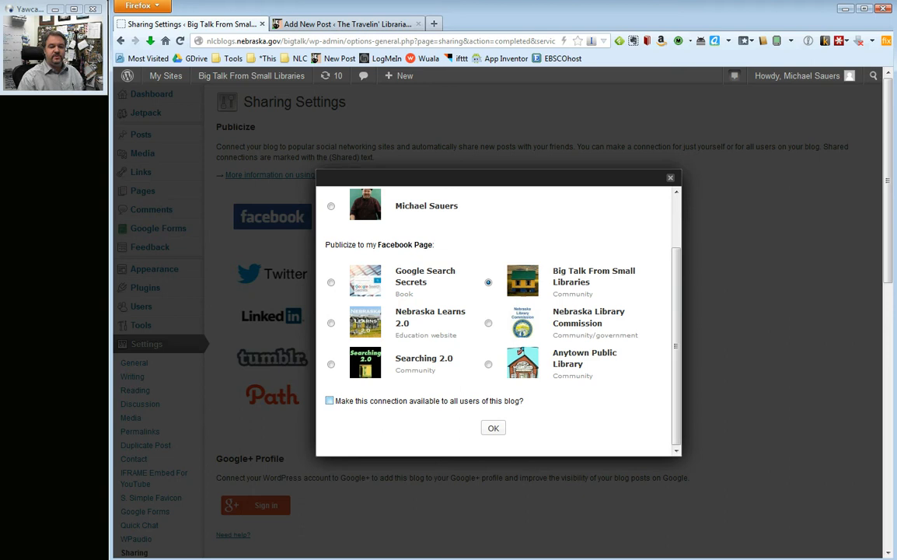
{"action": "left_click", "coordinate": [329, 400]}
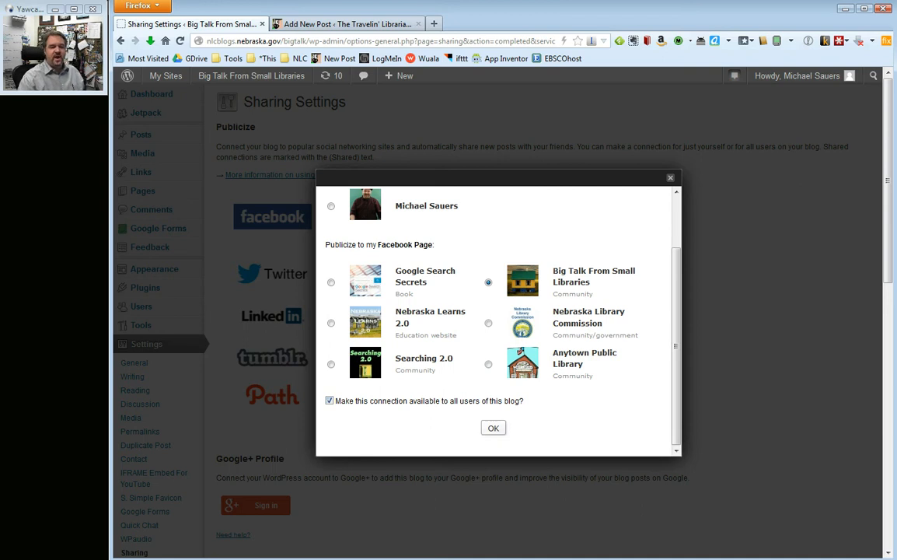
{"action": "left_click", "coordinate": [493, 428]}
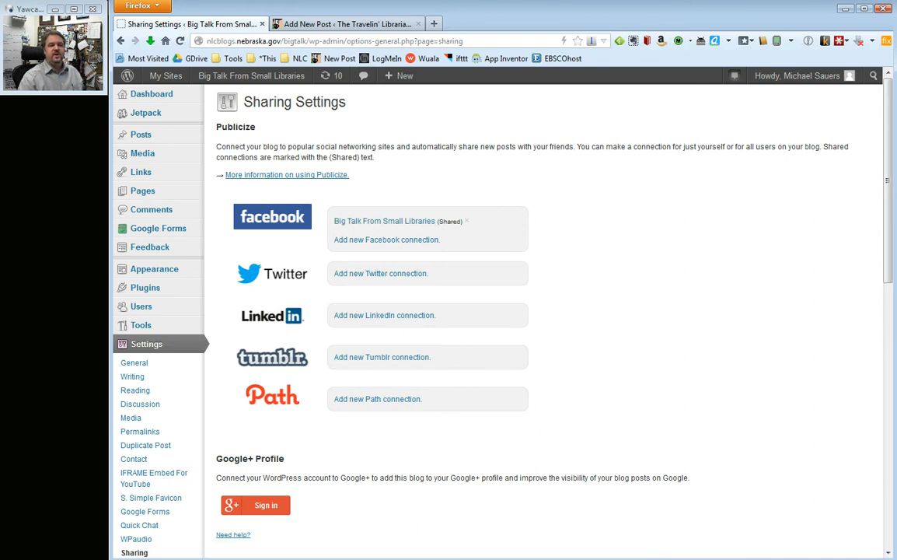
{"action": "mouse_move", "coordinate": [386, 239]}
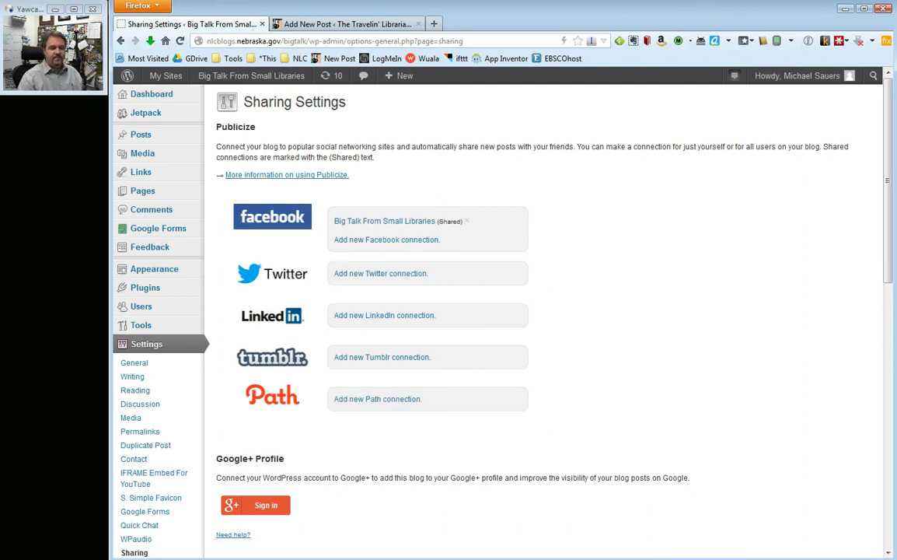
{"action": "mouse_move", "coordinate": [143, 153]}
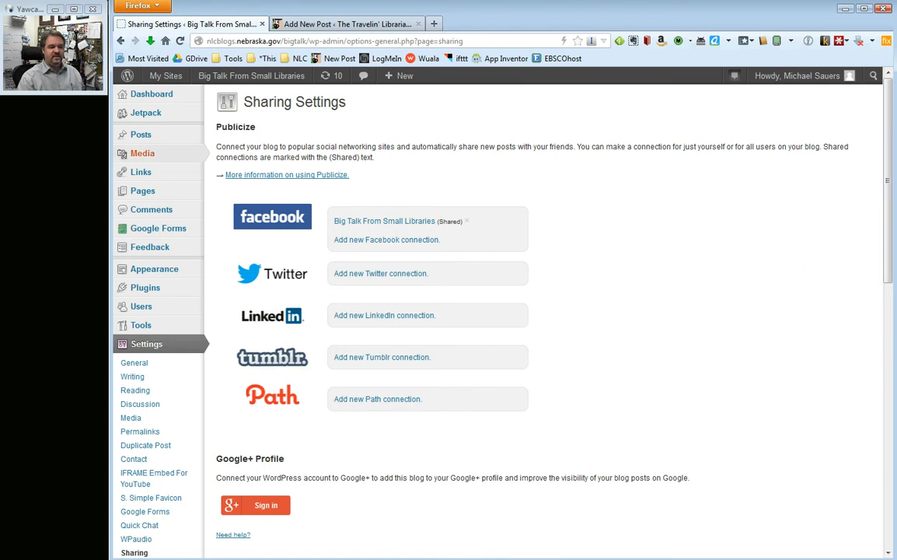
Step: Return to Jetpack and reopen the Publicize sharing settings
{"action": "left_click", "coordinate": [145, 113]}
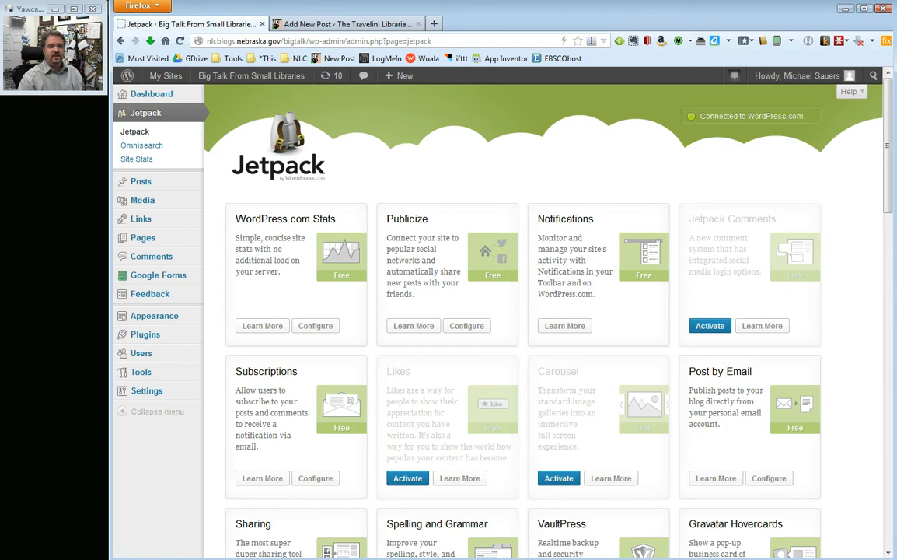
{"action": "left_click", "coordinate": [466, 325]}
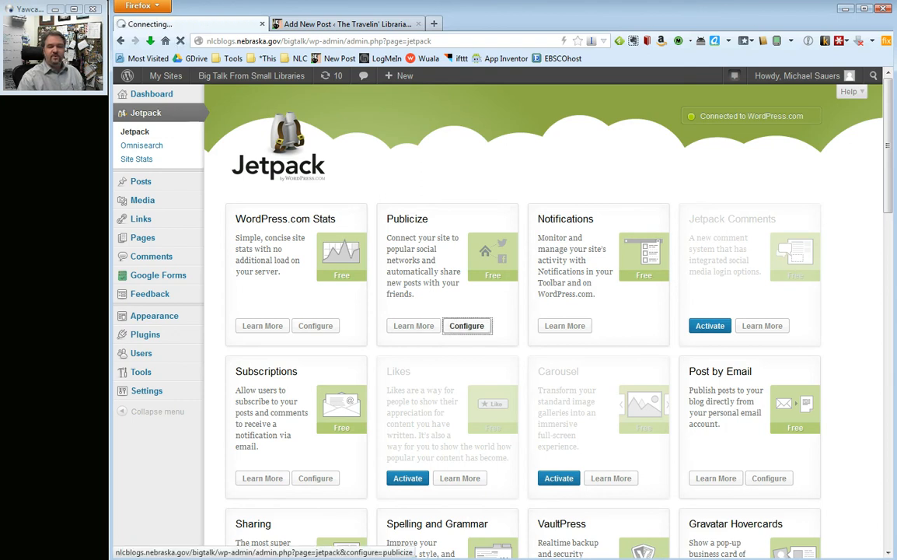
{"action": "left_click", "coordinate": [466, 326]}
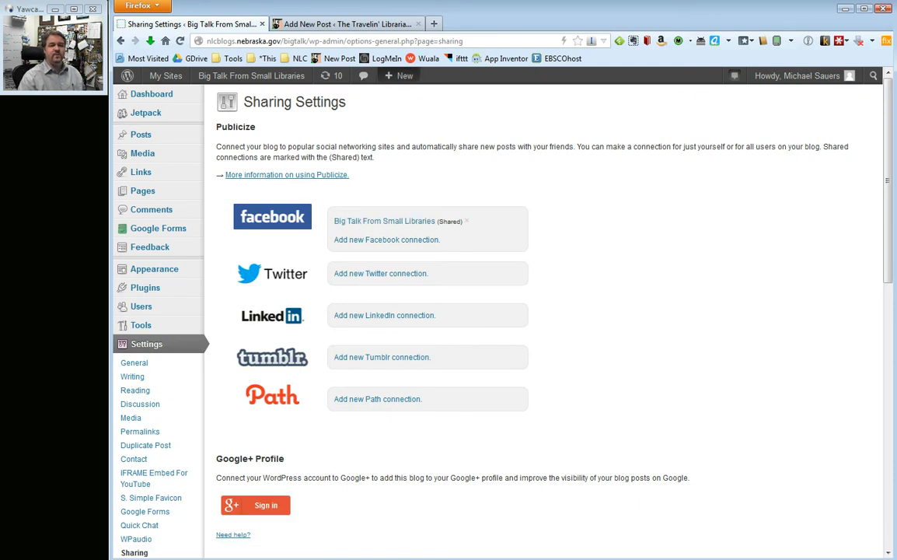
Step: Create a new post from the + New menu in the admin bar
{"action": "left_click", "coordinate": [399, 75]}
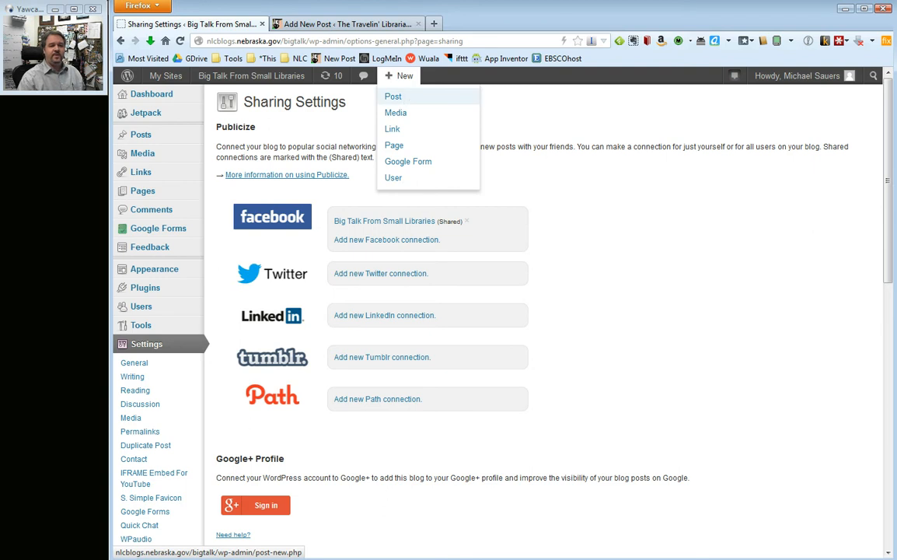
{"action": "left_click", "coordinate": [393, 96]}
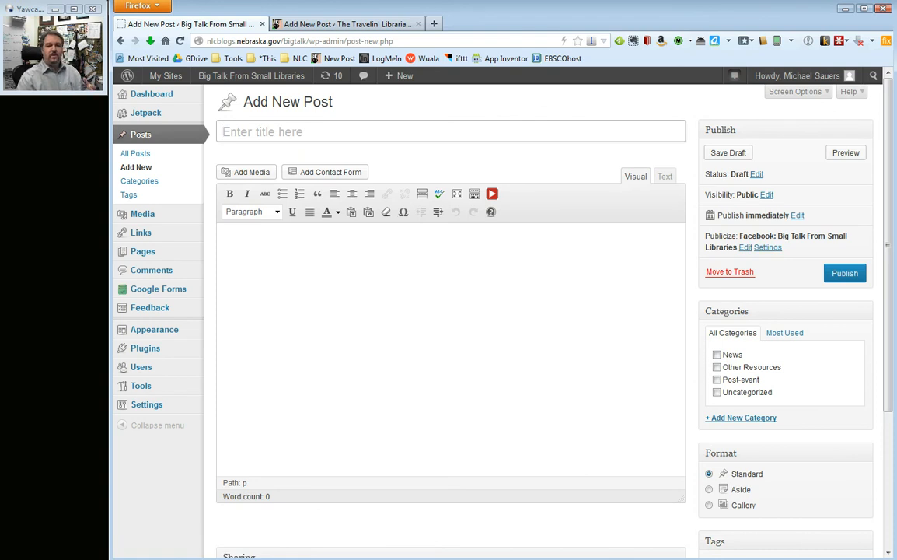
Step: Title the draft 'test post' with body 'content' and show its Publicize options
{"action": "type", "text": "test post"}
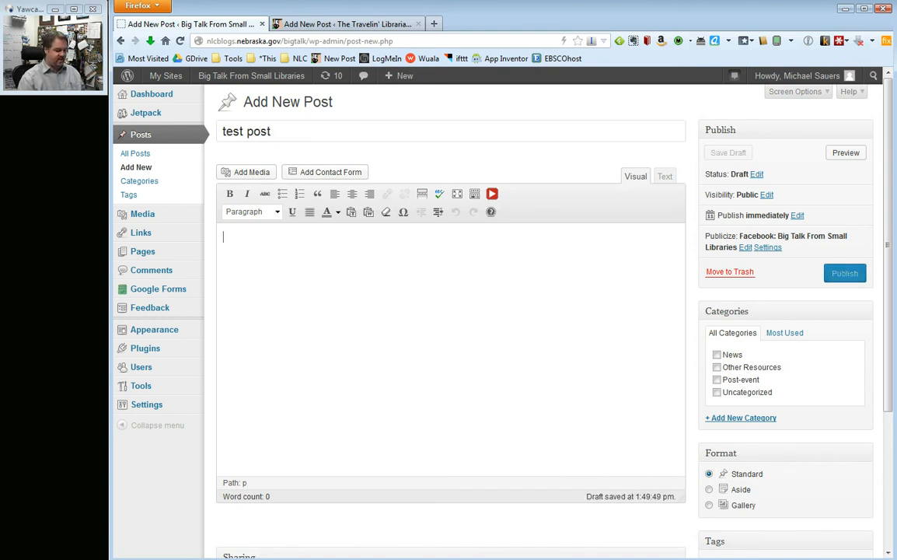
{"action": "type", "text": "content"}
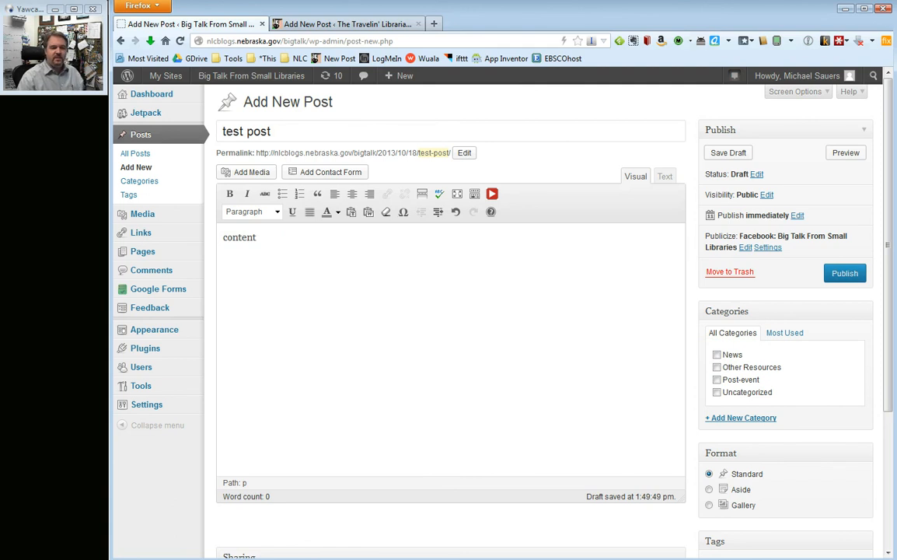
{"action": "left_click", "coordinate": [257, 237]}
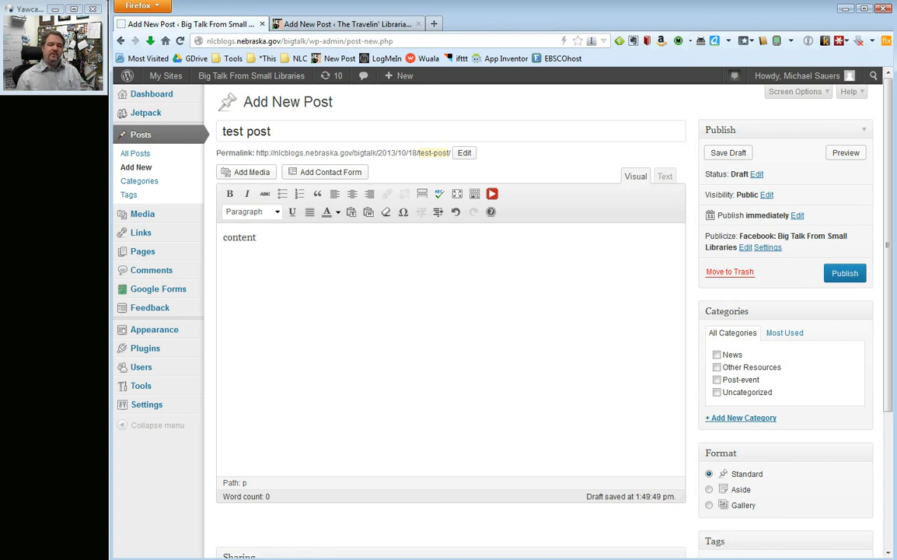
{"action": "left_click", "coordinate": [256, 237]}
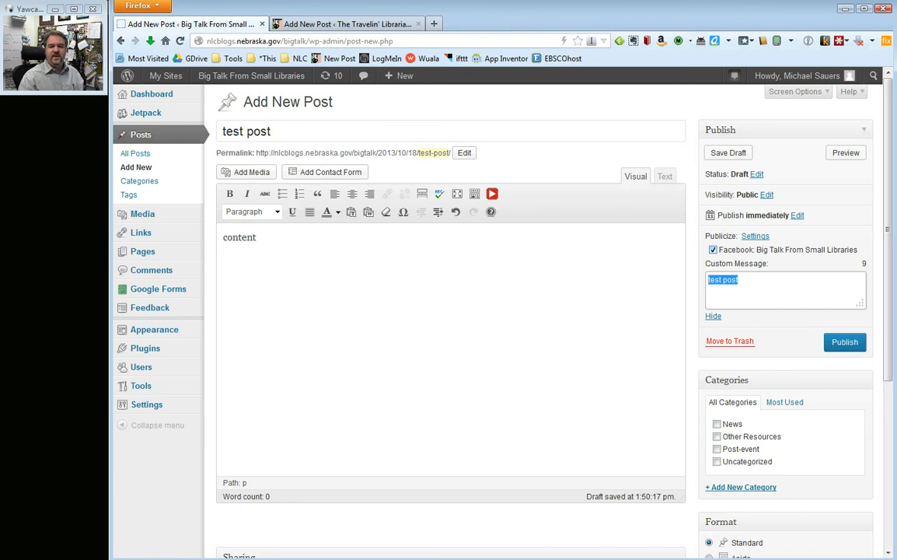
Step: Uncheck the Big Talk From Small Libraries Facebook page and hide Publicize options
{"action": "left_click", "coordinate": [712, 250]}
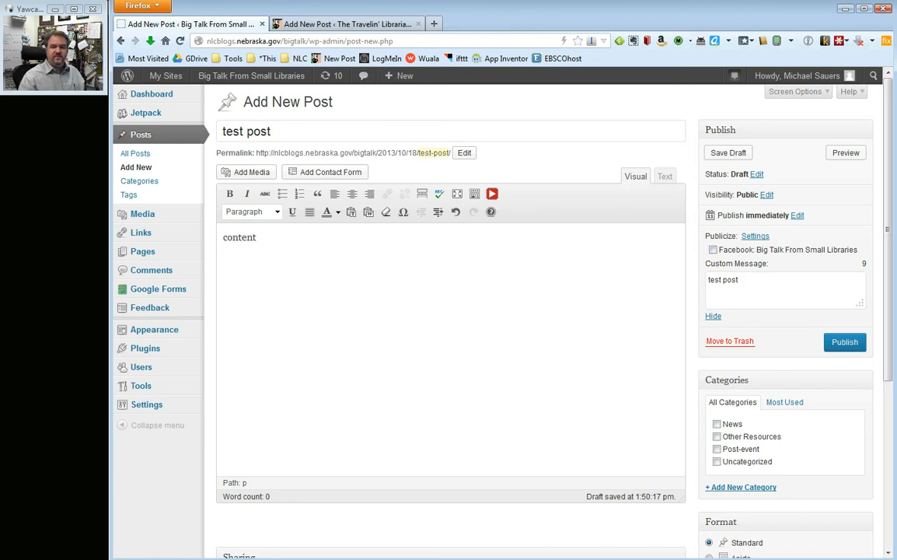
{"action": "left_click", "coordinate": [713, 316]}
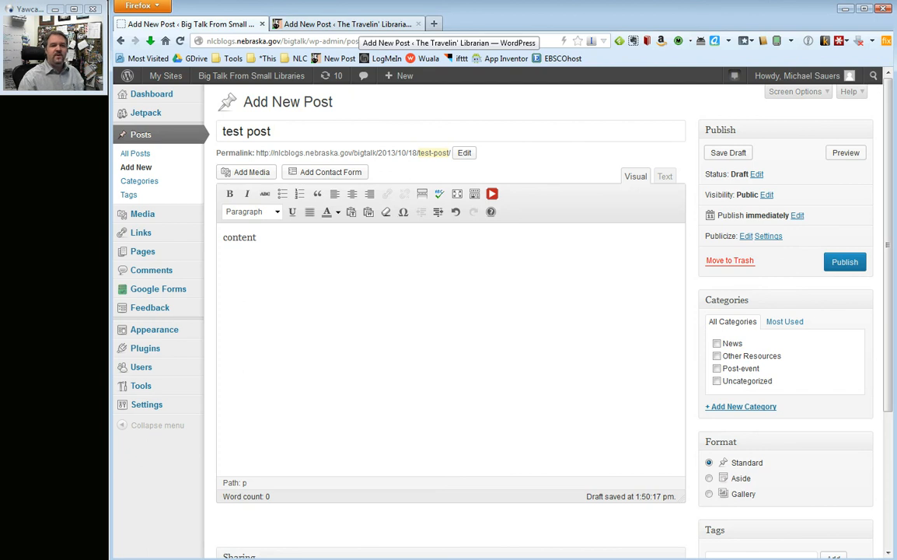
Step: Switch to The Travelin' Librarian's Add New Post tab
{"action": "left_click", "coordinate": [346, 24]}
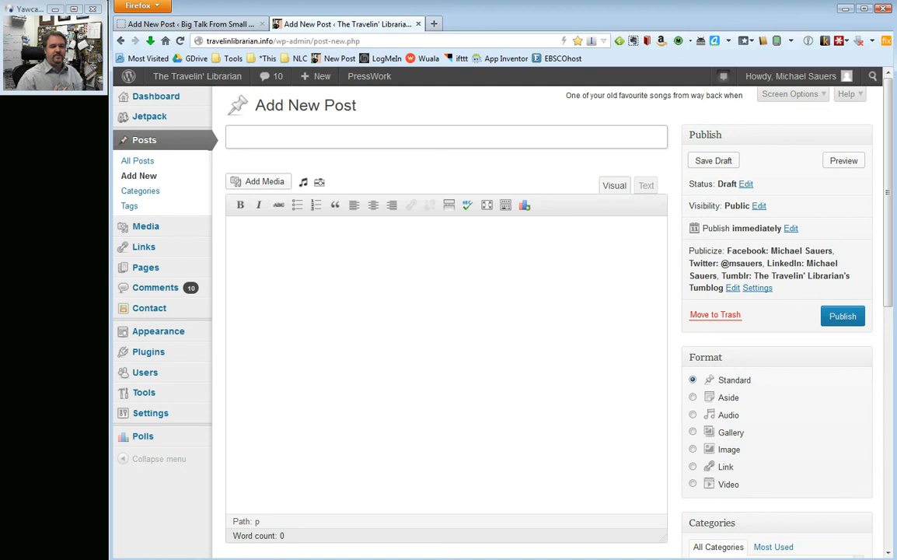
{"action": "left_click", "coordinate": [447, 137]}
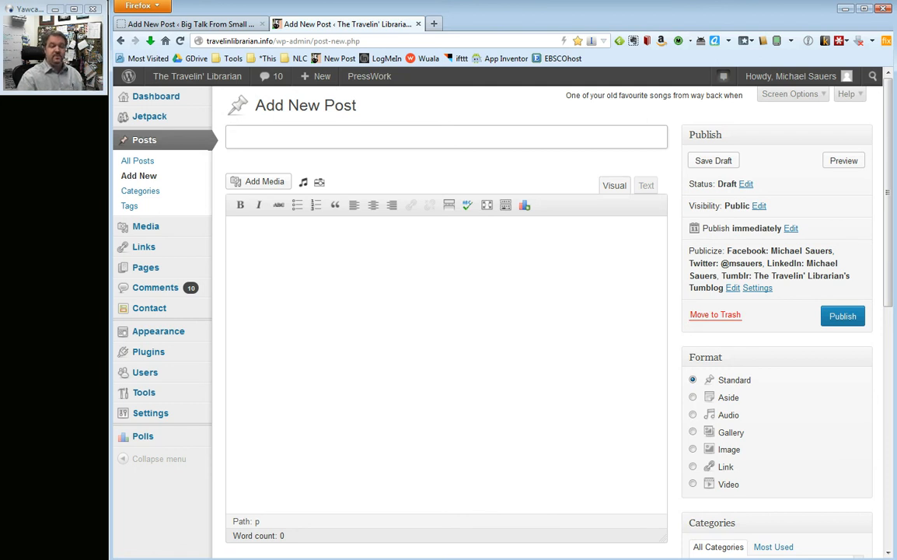
{"action": "left_click", "coordinate": [447, 137]}
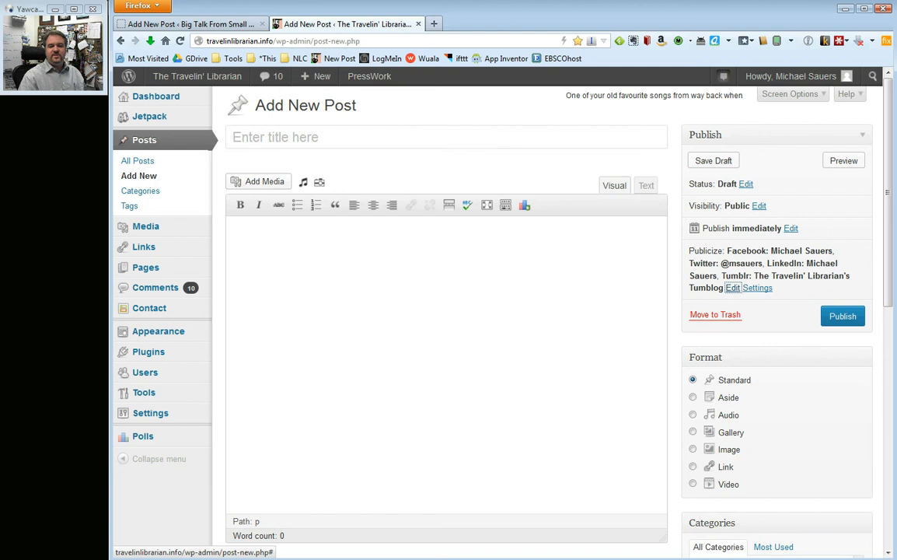
Step: Show the post's Publicize options and uncheck LinkedIn
{"action": "left_click", "coordinate": [733, 288]}
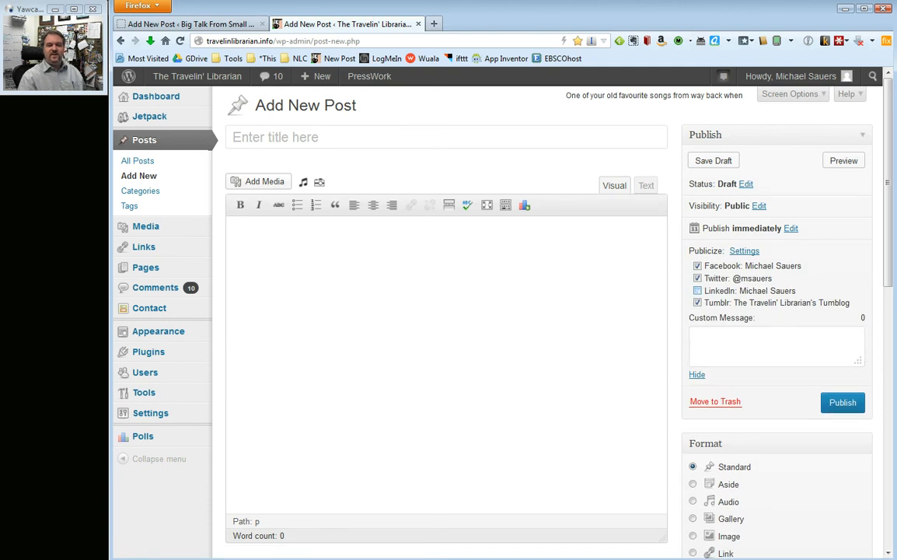
{"action": "left_click", "coordinate": [697, 374]}
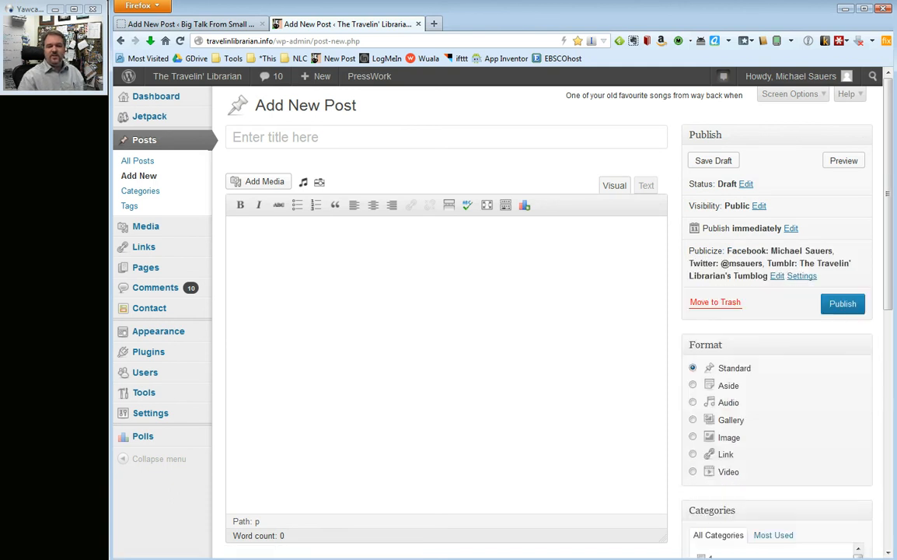